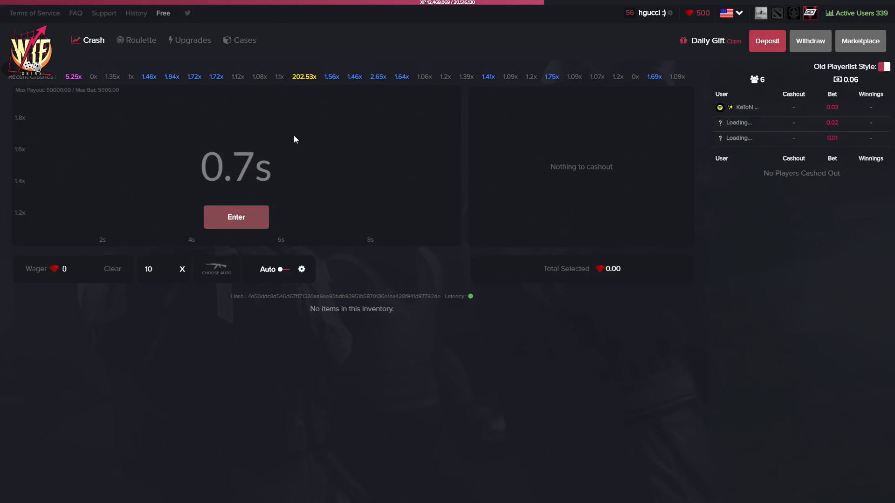
mouse_move(315, 127)
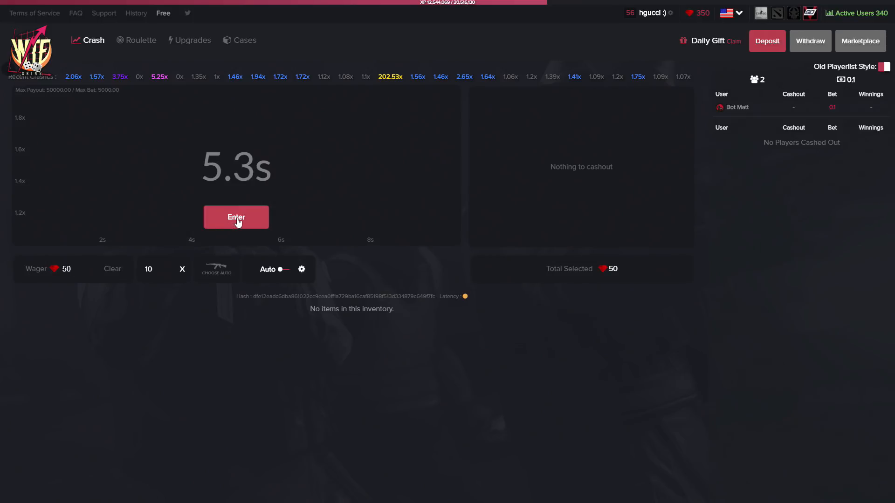
- Enter the 50 wager into the crash round and play until the balance is 500
left_click(235, 217)
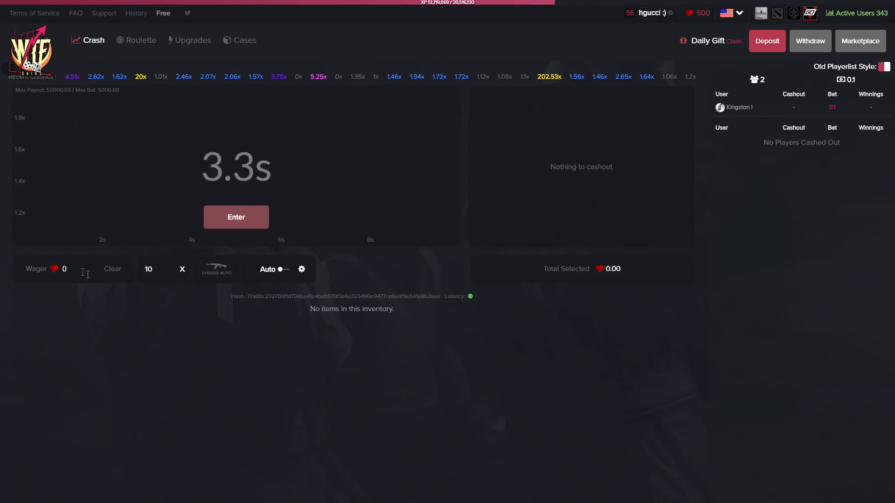
- Bet on crash until the balance reaches 1000, then go to the Marketplace
left_click(236, 217)
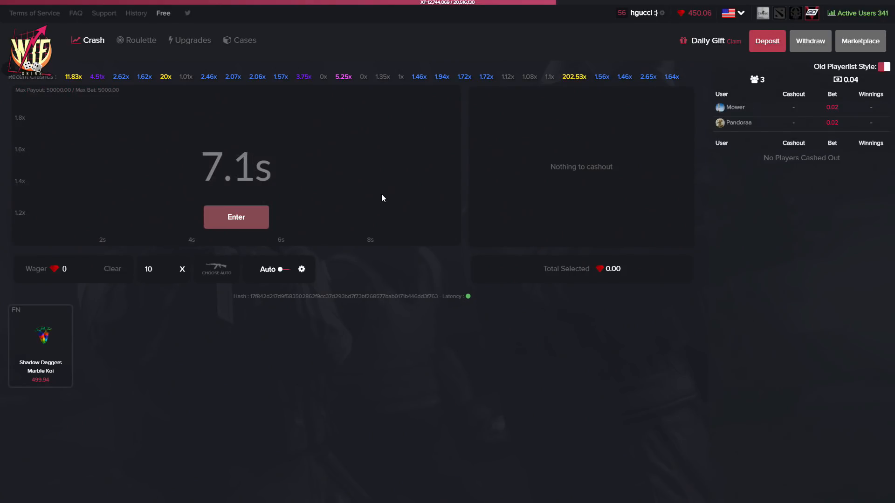
left_click(141, 40)
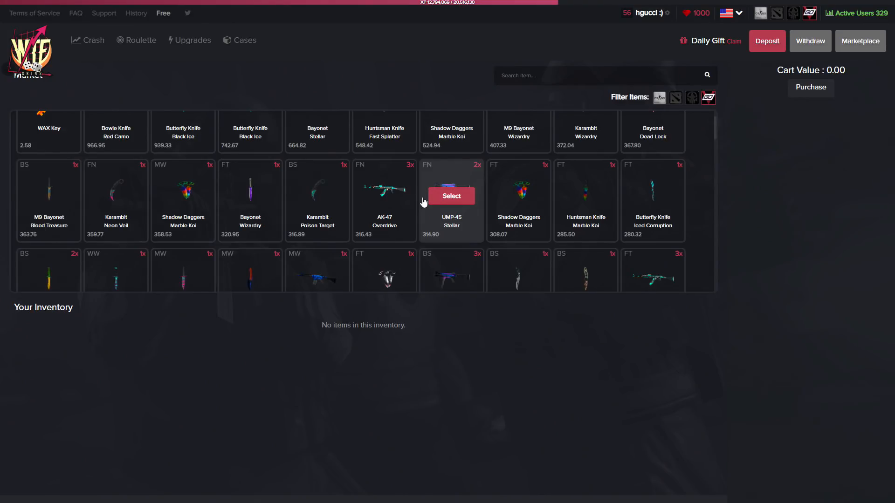
- Add AWP Kingdom and Butterfly Knife Black Ice to the cart and purchase
scroll("down", 3)
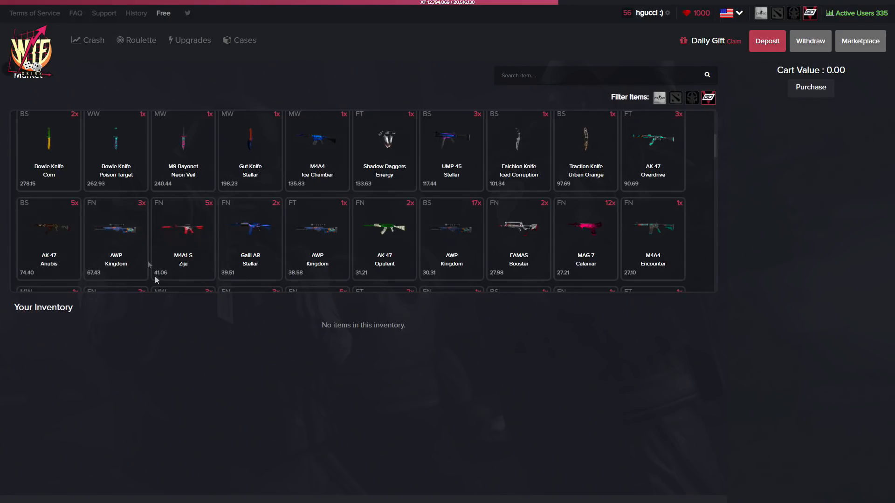
left_click(116, 234)
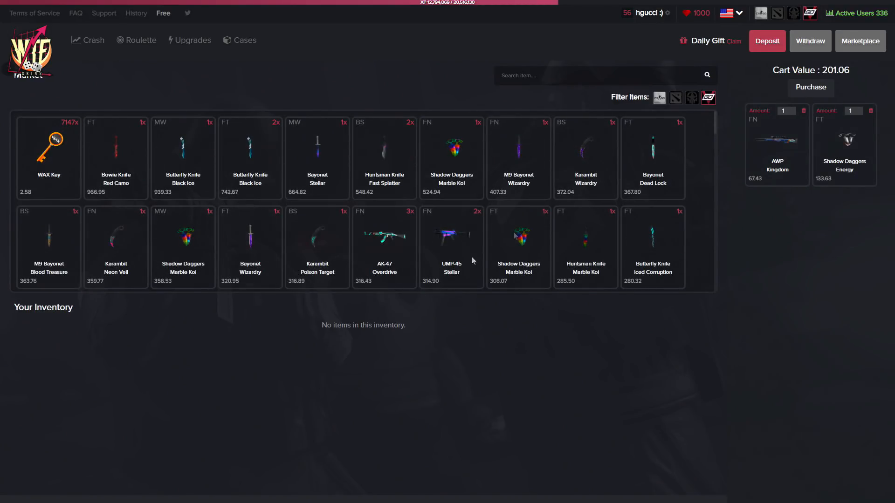
mouse_move(249, 156)
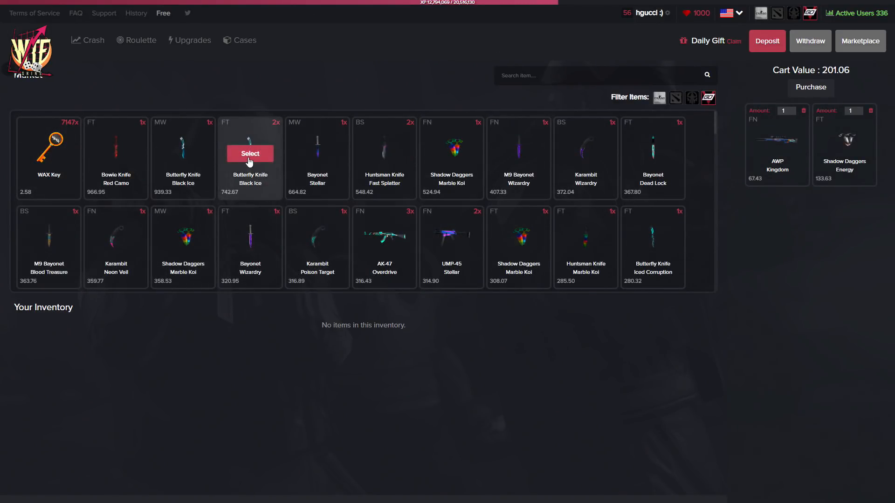
left_click(250, 153)
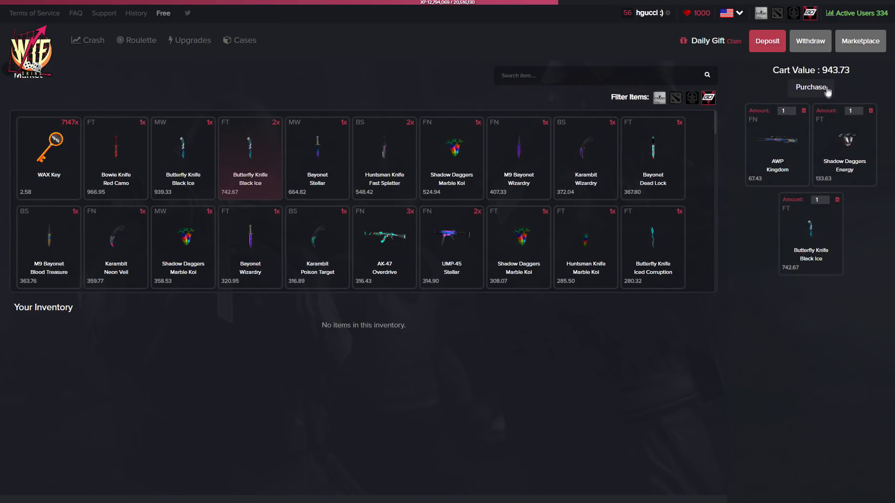
left_click(811, 87)
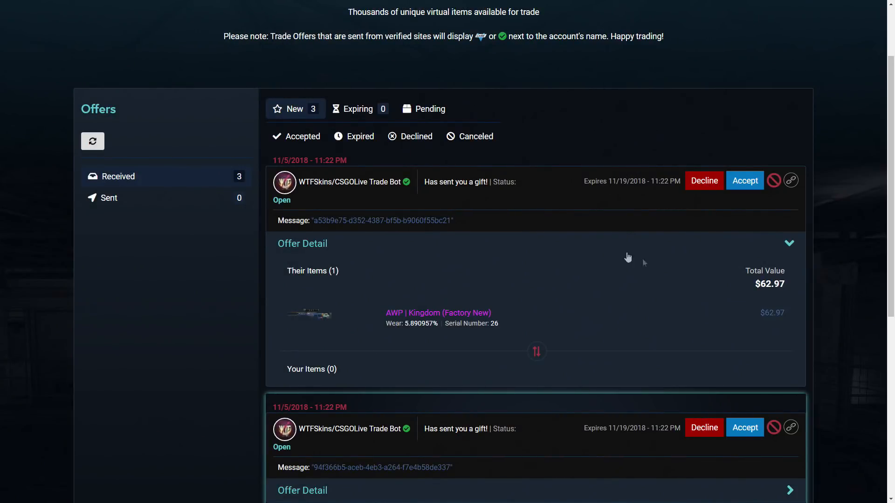
- Accept the Shadow Daggers Energy and Butterfly Knife Black Ice gift offers from the trade bot
scroll("down", 3)
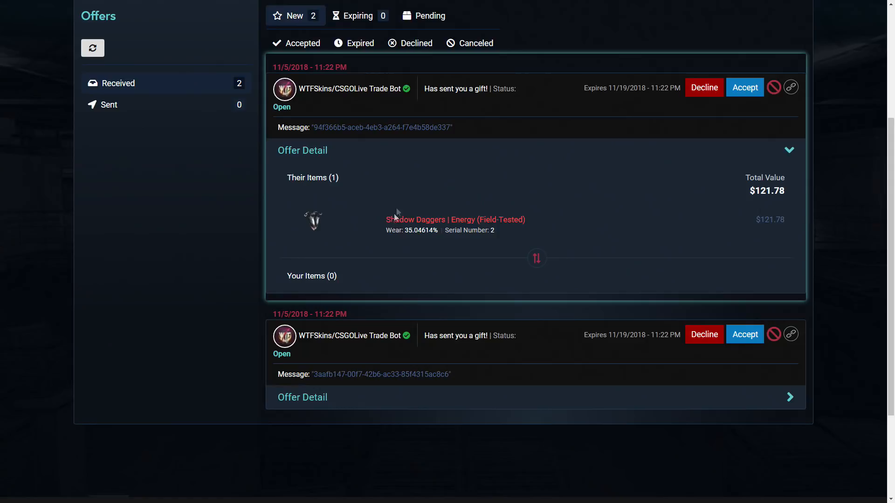
mouse_move(737, 95)
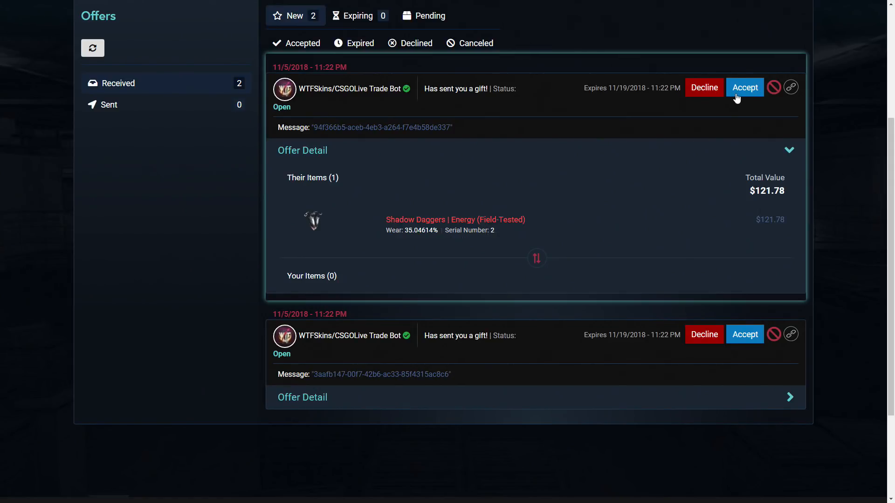
left_click(745, 88)
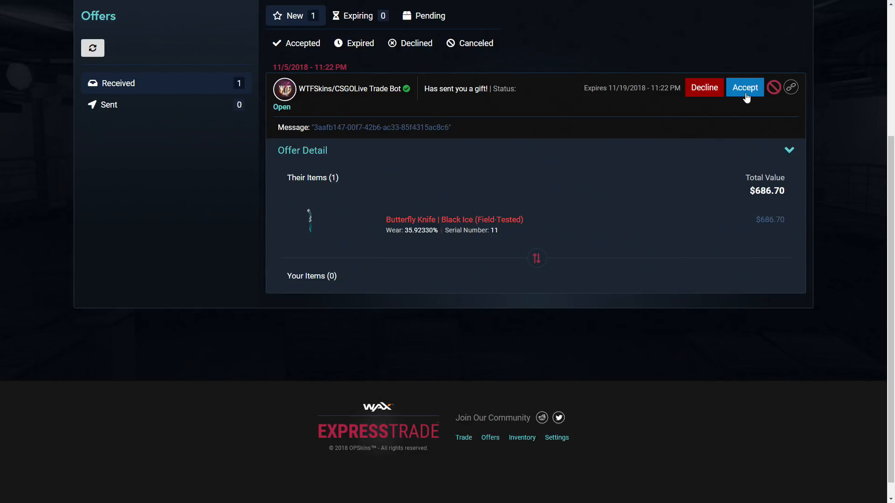
left_click(744, 87)
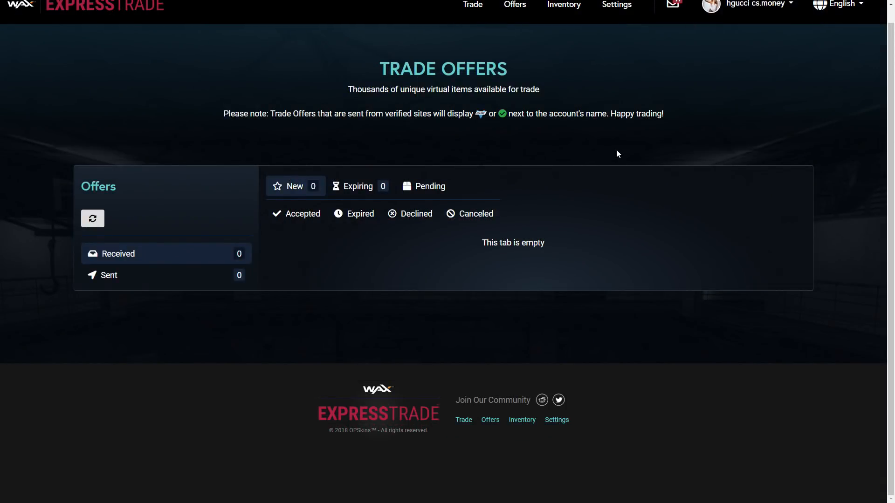